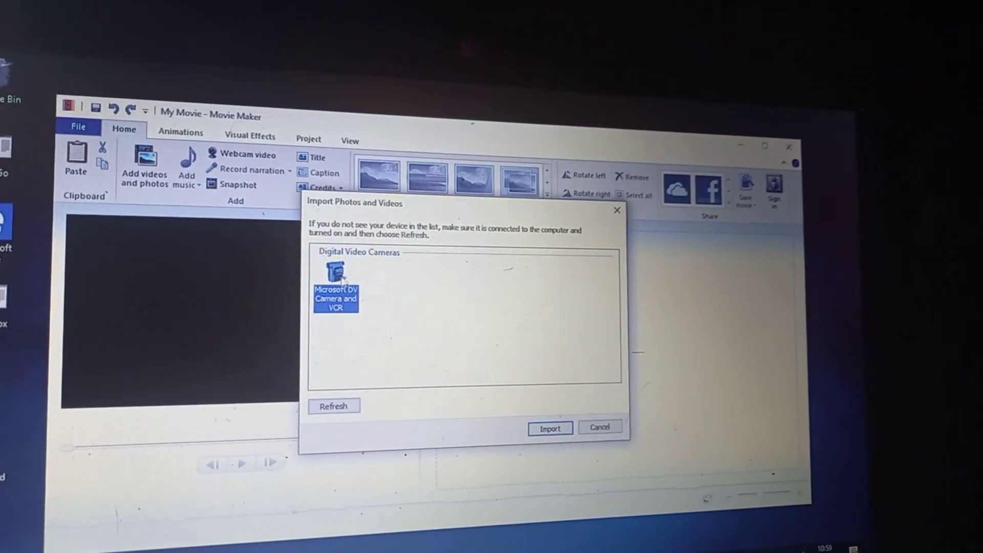
Select Microsoft DV Camera and VCR as the import device and start importing.
click(550, 428)
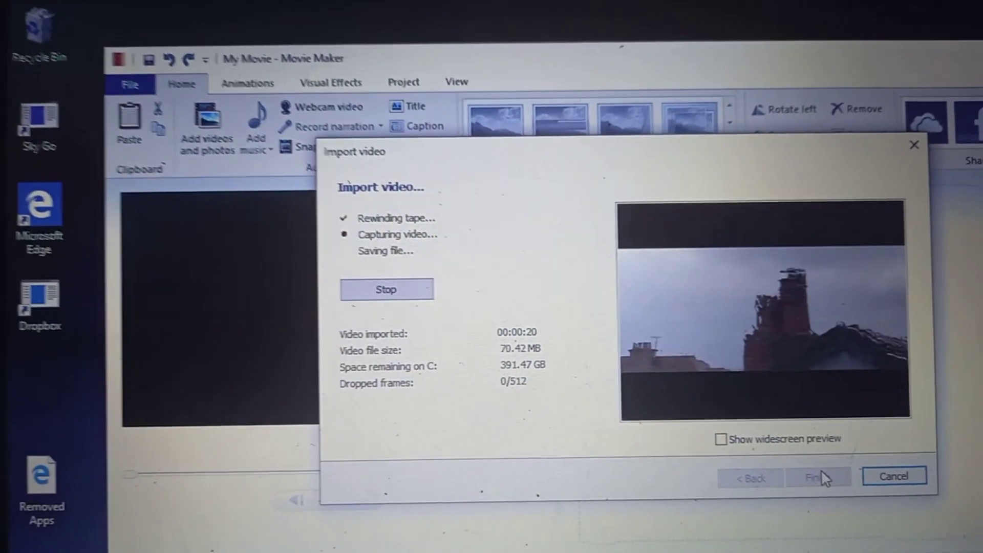